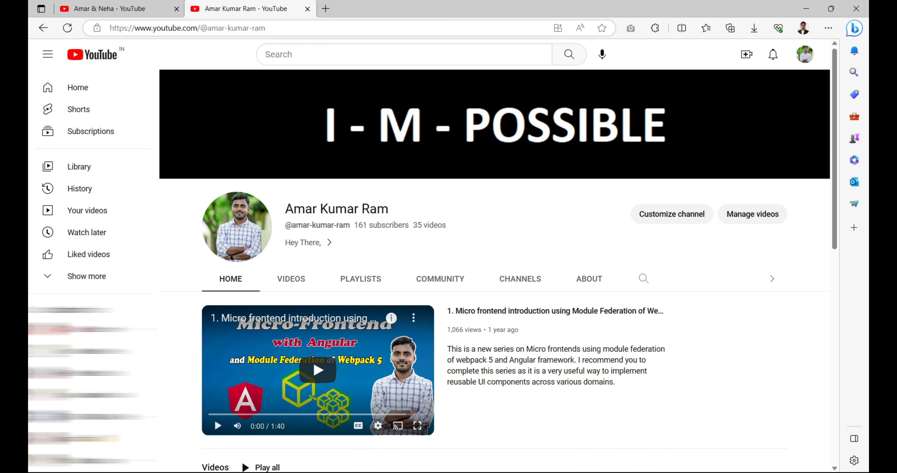
# - Switch from the YouTube channel page to VS Code with the MultiRepoMicroFrontendCommunication workspace
pyautogui.click(188, 28)
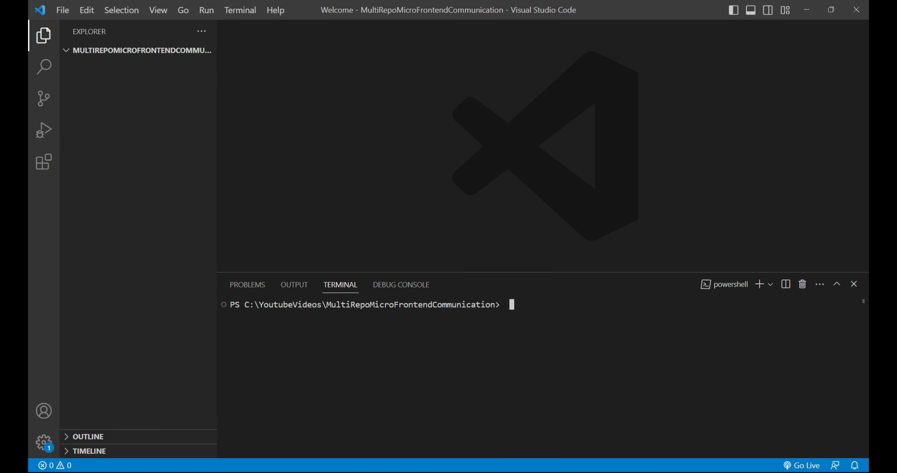
# - Run 'ng new host-app --routing' and peek at the generated host-app folder in the Explorer
pyautogui.write('ng new')
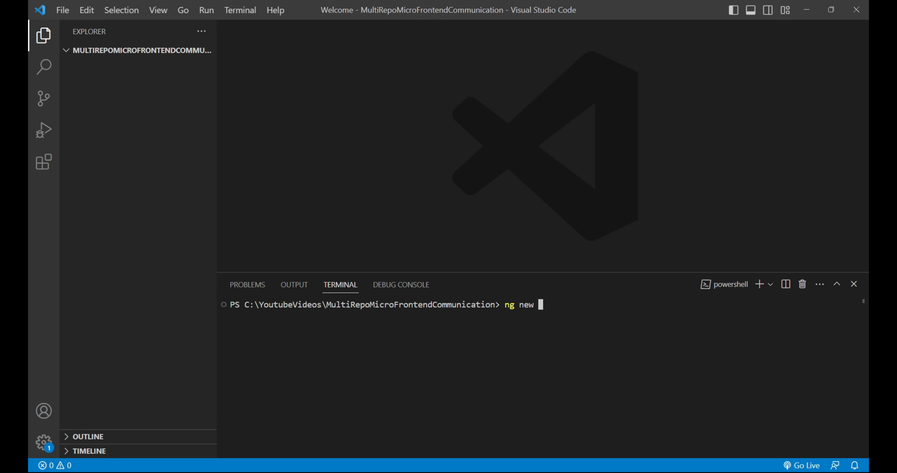
pyautogui.write('host-app')
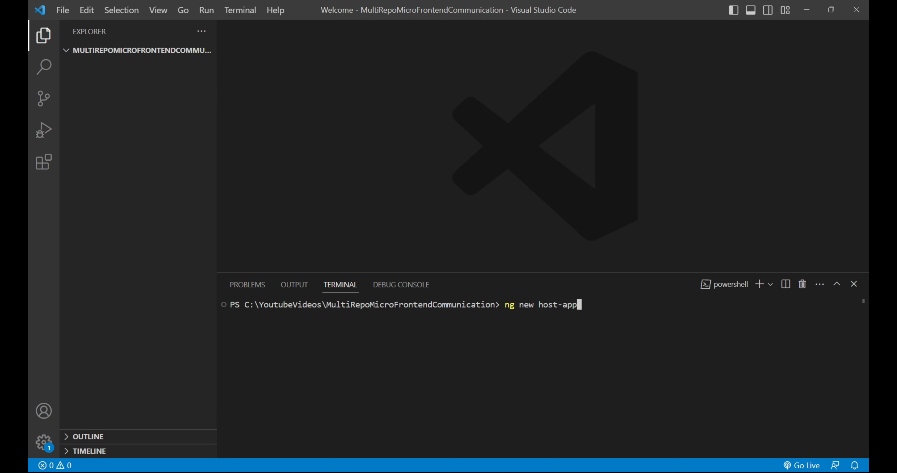
pyautogui.write('--routi')
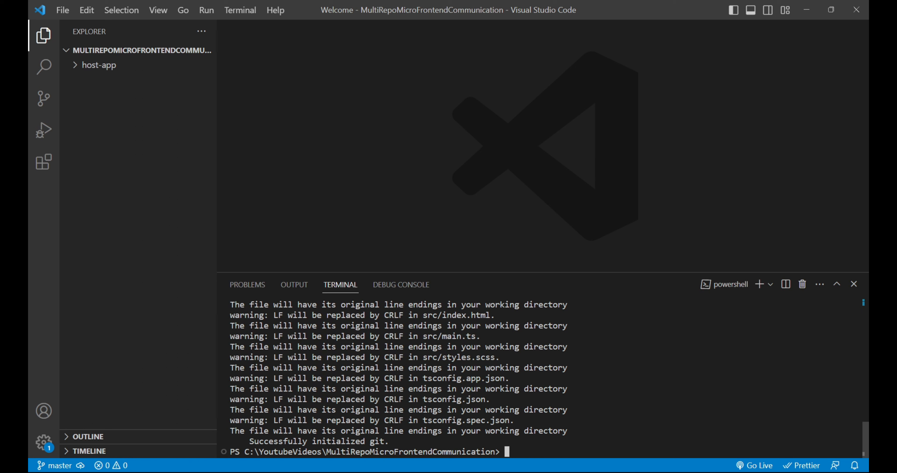
pyautogui.click(100, 65)
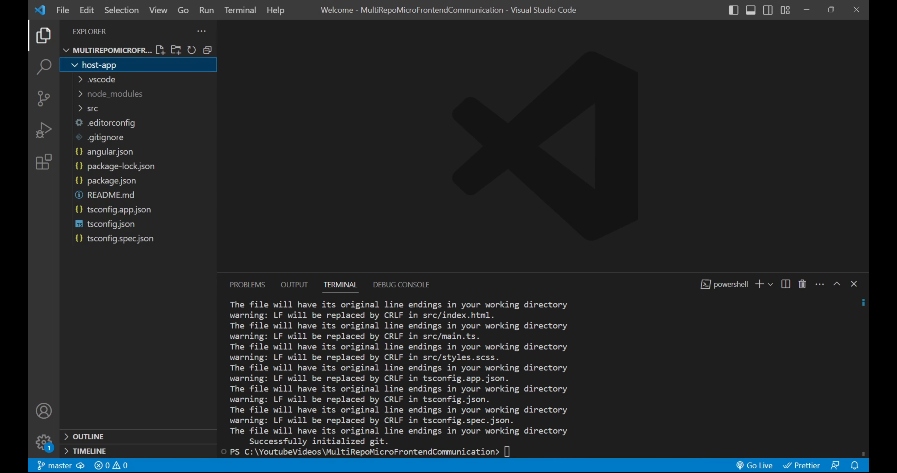
pyautogui.click(96, 64)
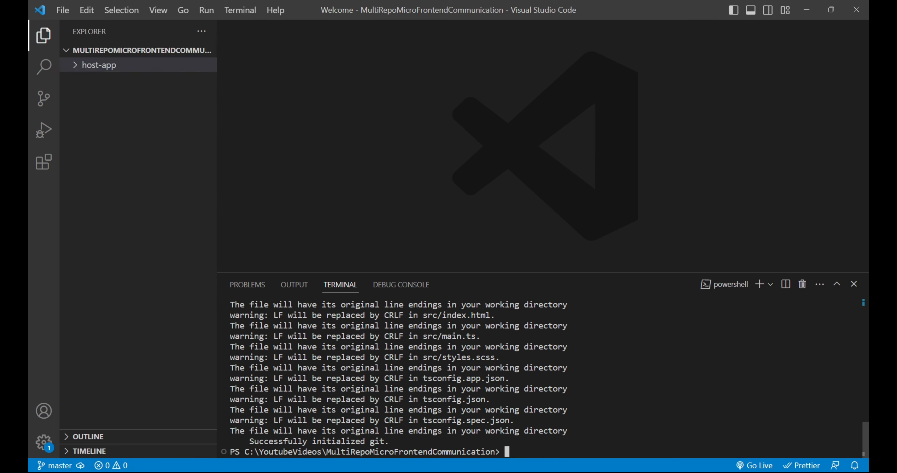
# - Run 'ng new remote-app --routing --style=scss' to generate the second project
pyautogui.write('ng')
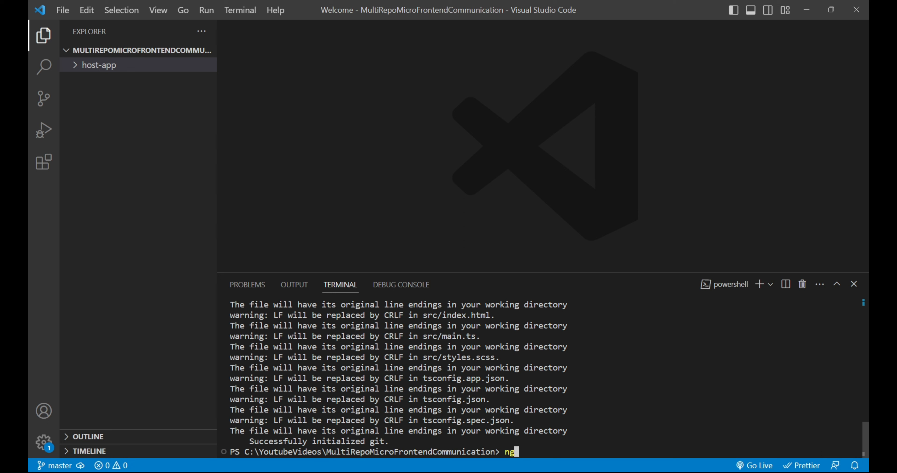
pyautogui.write('new')
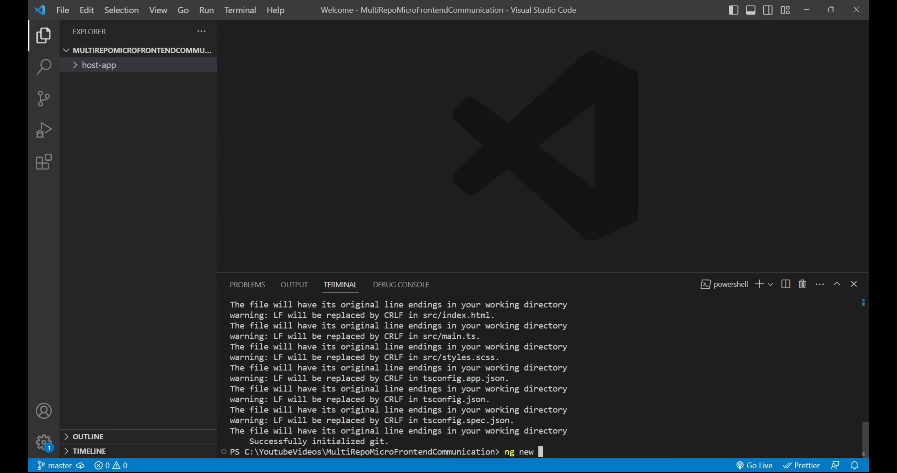
pyautogui.write('remote-app --ro')
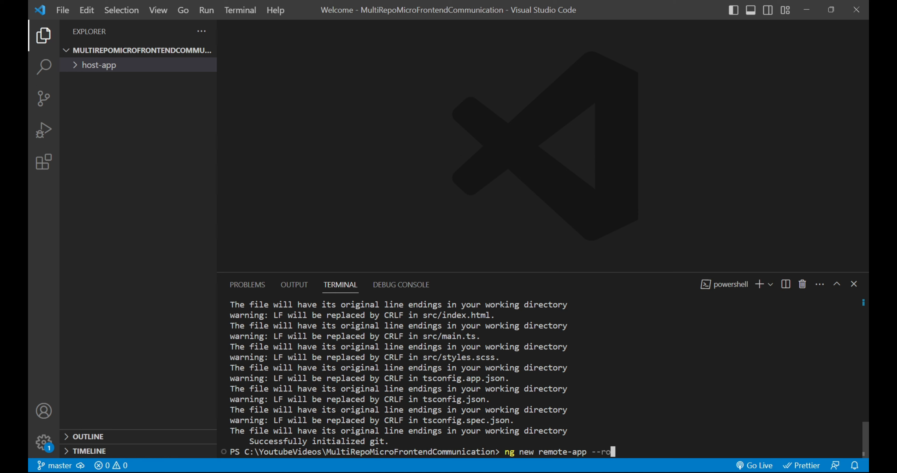
pyautogui.write('uting -')
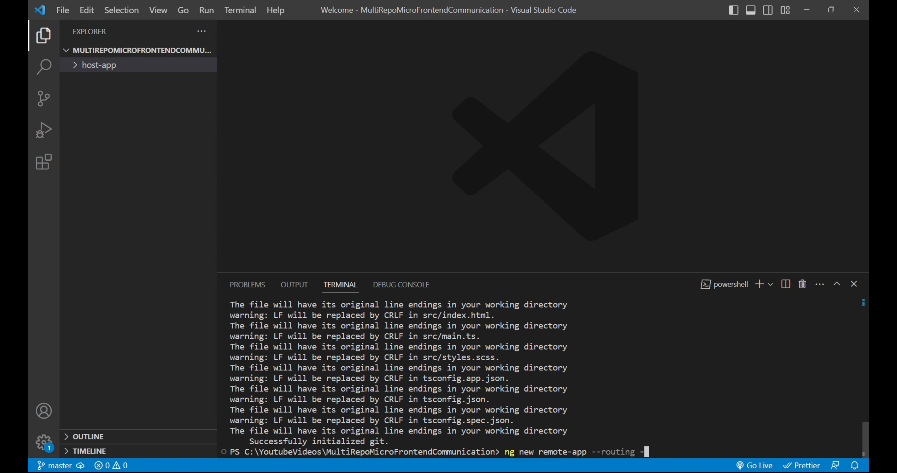
pyautogui.write('-style=sc')
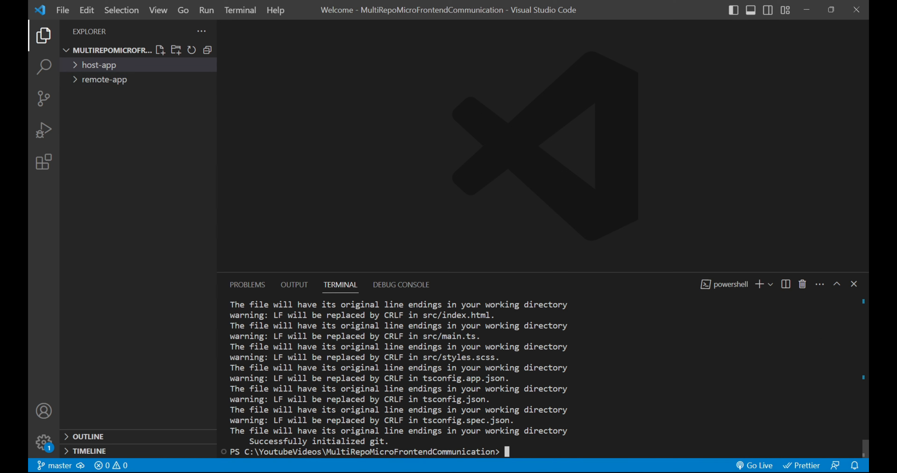
# - Expand host-app and remote-app in the Explorer to show their generated files
pyautogui.click(99, 64)
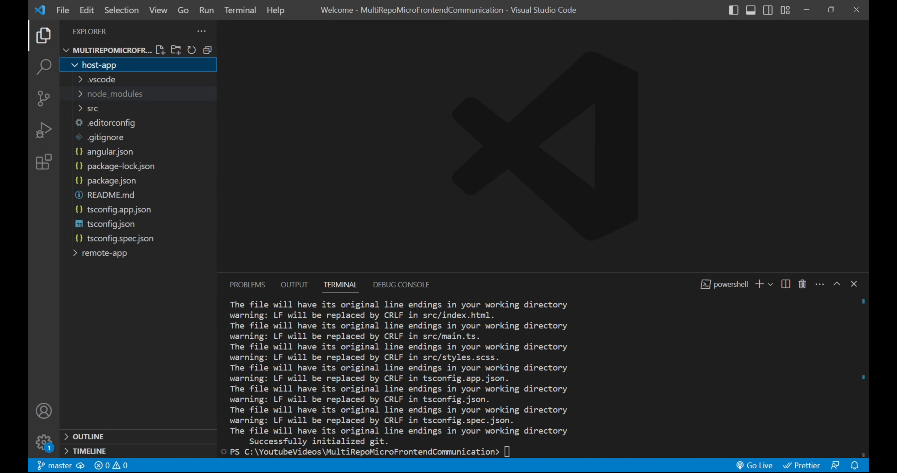
pyautogui.click(105, 253)
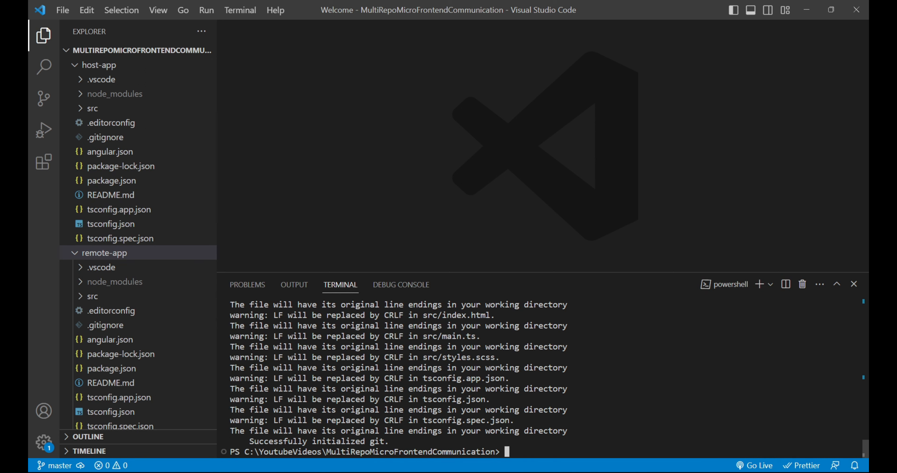
# - Change into host-app and run 'ng s -o' to serve it at localhost:4200
pyautogui.write('cd .\\host-app\\')
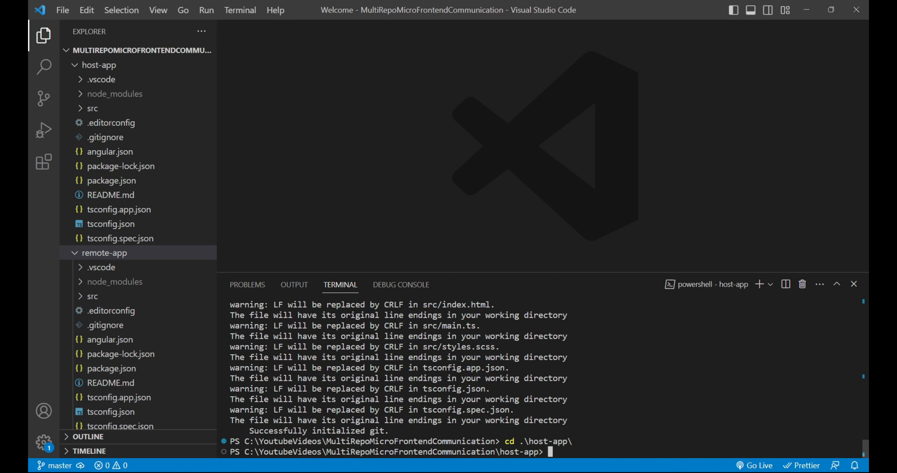
pyautogui.write('ng')
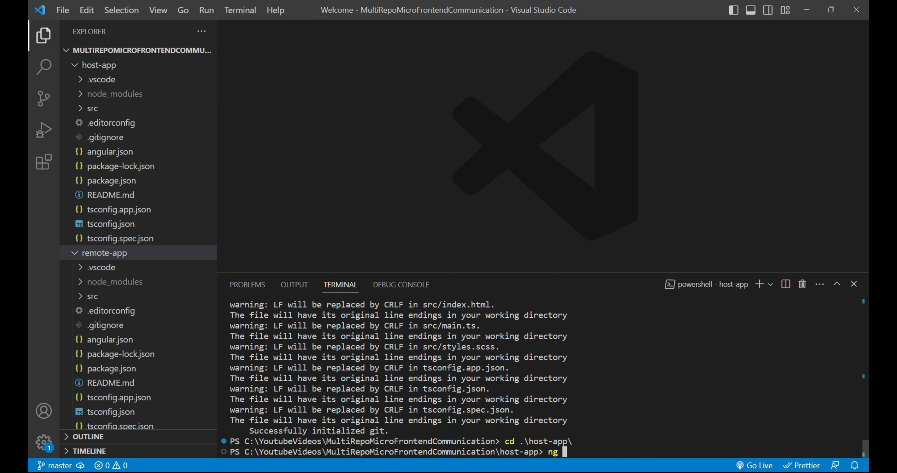
pyautogui.write('s -o')
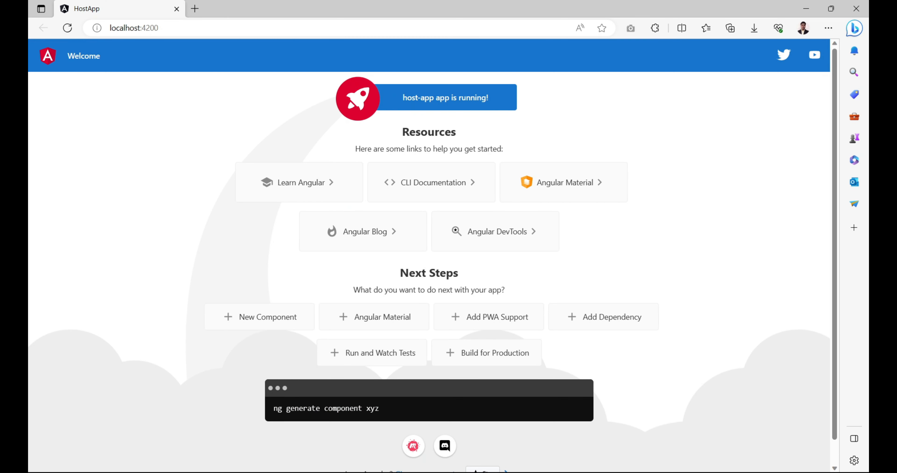
# - Return from the HostApp page in Edge to VS Code showing the compiled server output
pyautogui.click(133, 28)
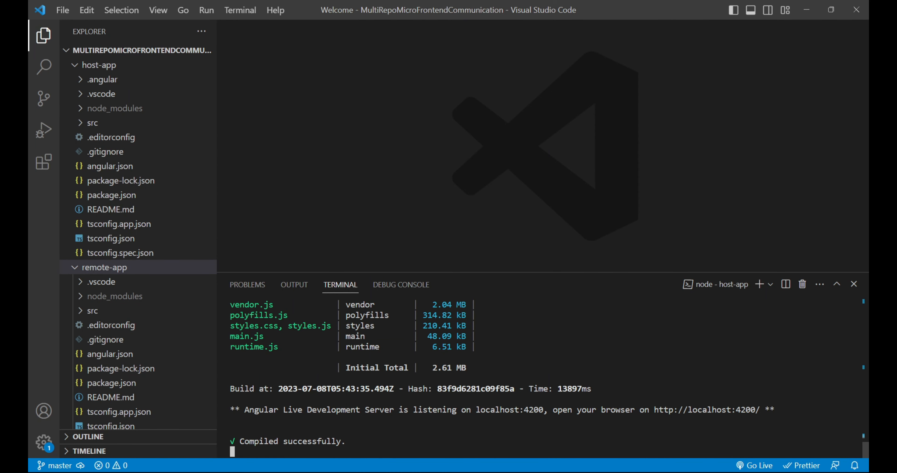
# - Start a new PowerShell terminal, change into remote-app and run 'ng s -o'
pyautogui.click(770, 285)
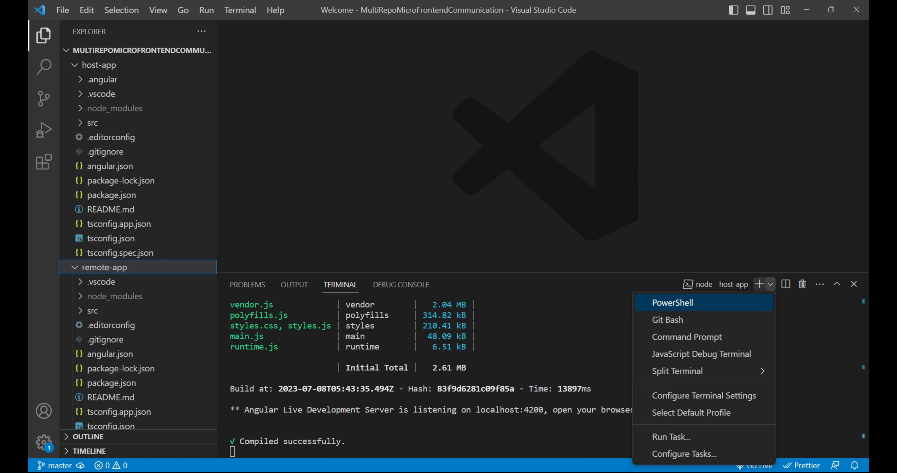
pyautogui.click(673, 303)
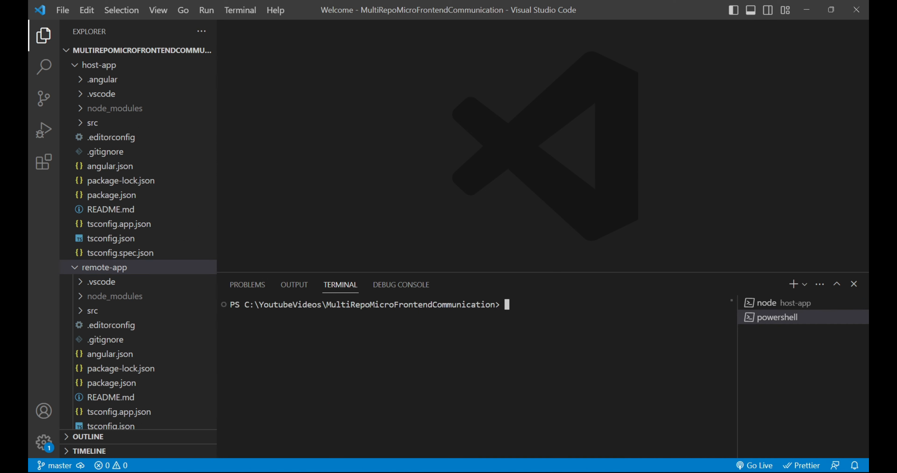
pyautogui.write('cd .\\host-app\\')
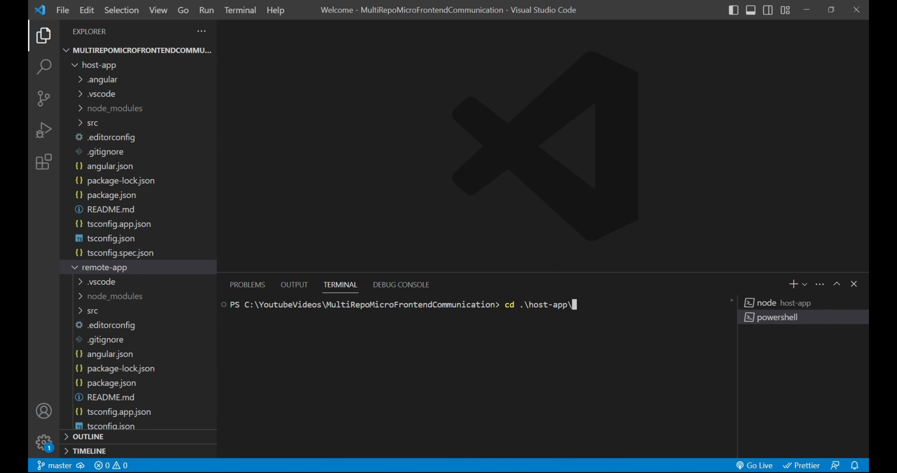
pyautogui.write('n')
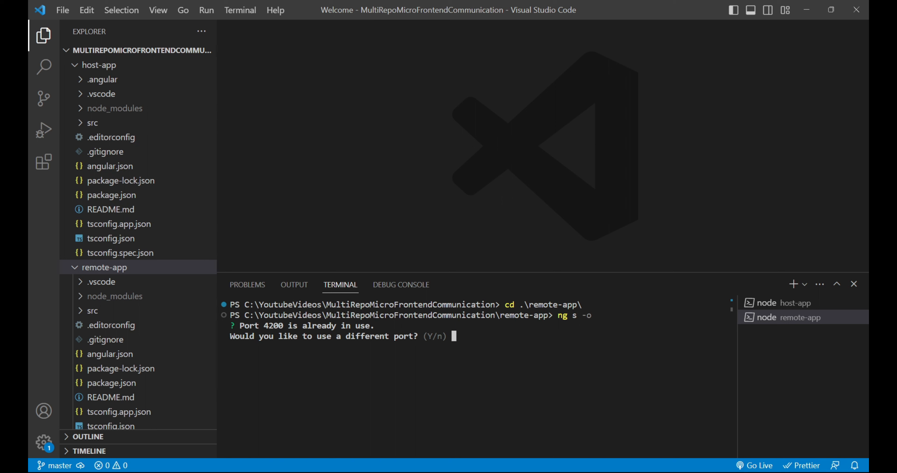
# - Answer y to serve remote-app on a different port since 4200 is taken
pyautogui.write('y')
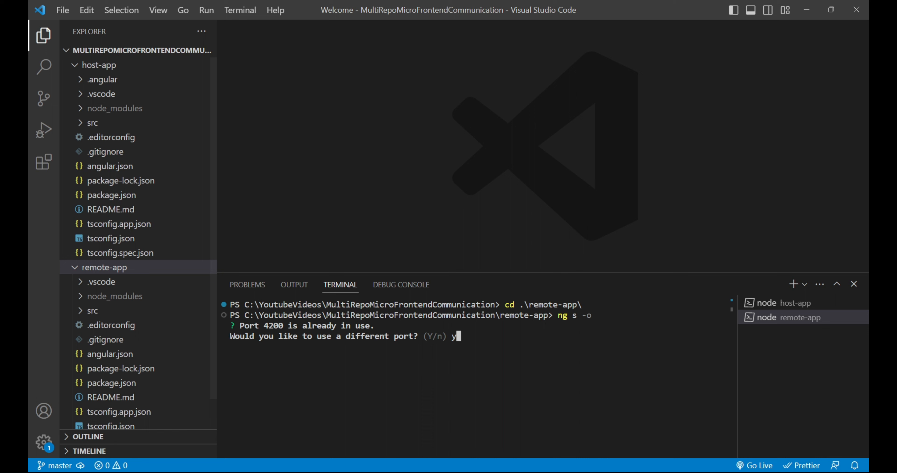
pyautogui.press('enter')
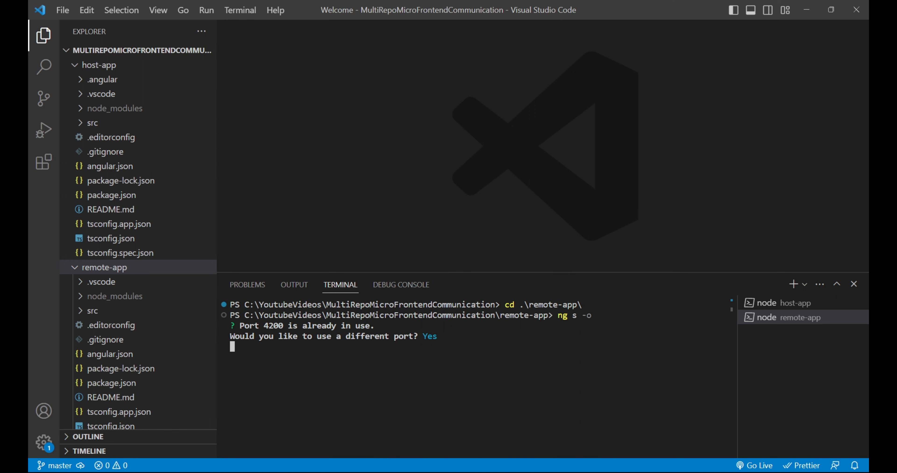